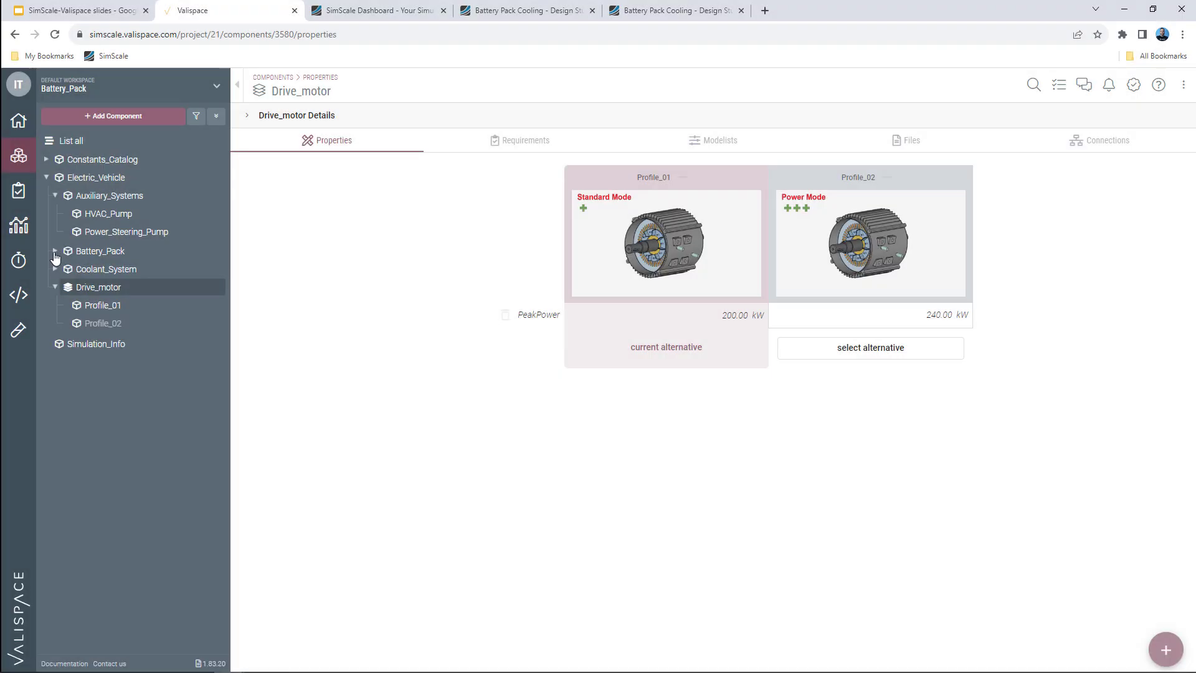
# Select Power Mode (Profile_02) as Drive_motor's current alternative and submit a new run to SimScale.
pyautogui.click(46, 250)
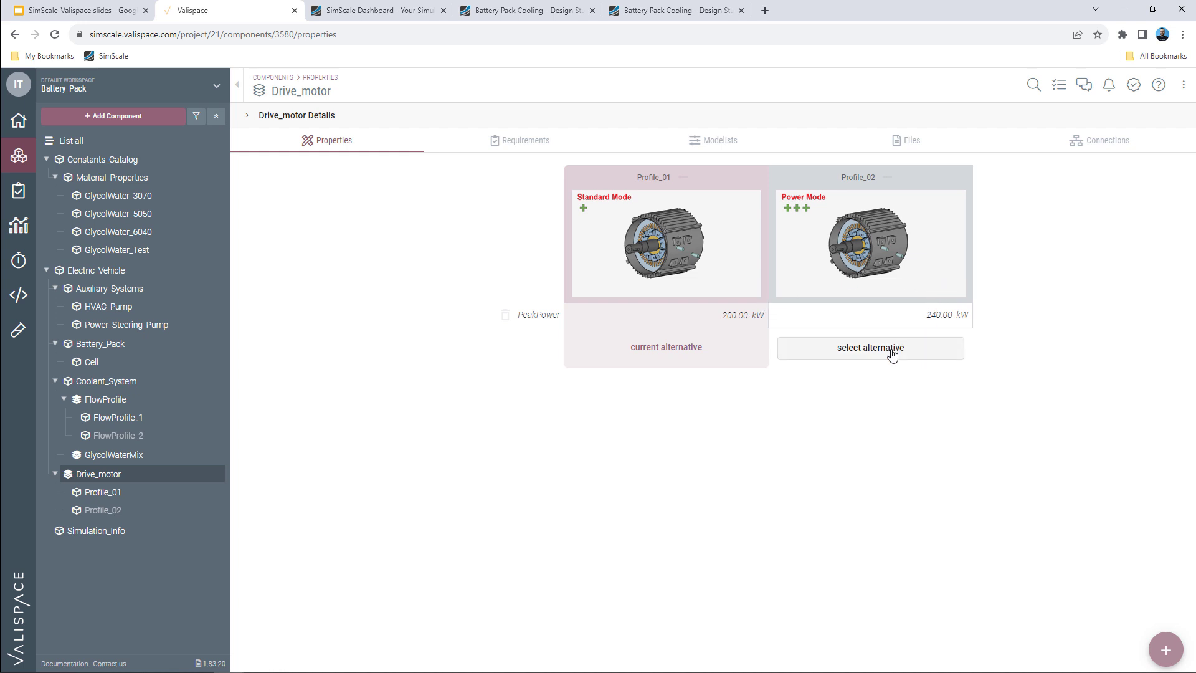
pyautogui.click(869, 347)
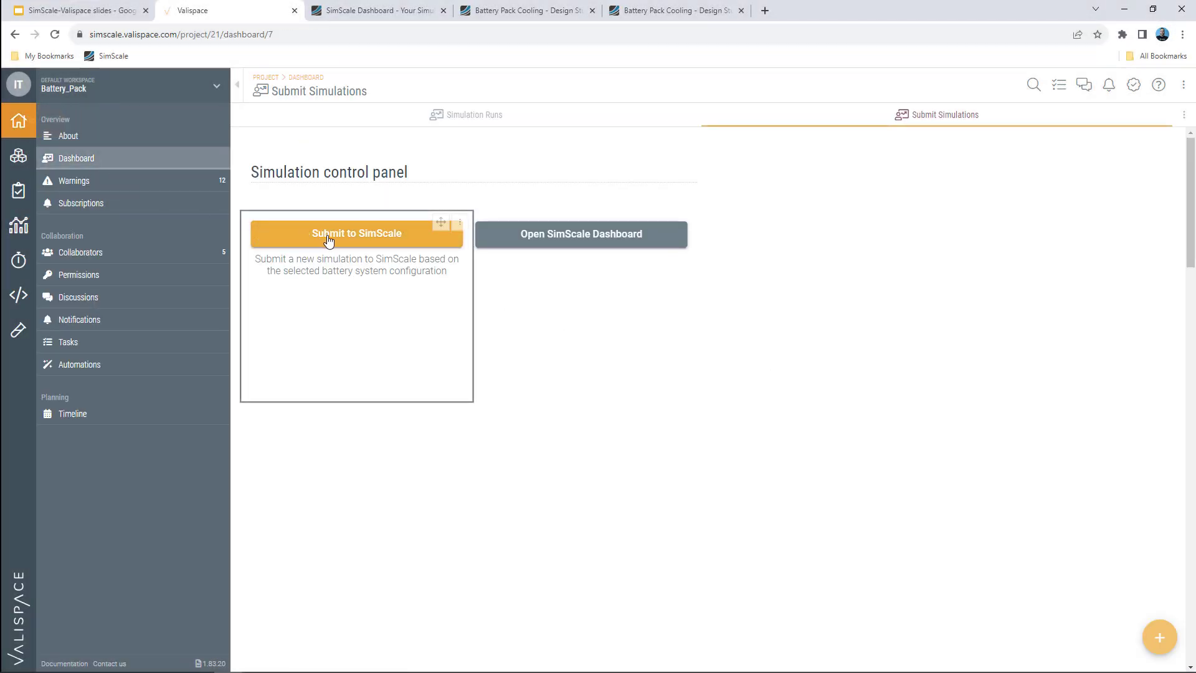
pyautogui.click(356, 233)
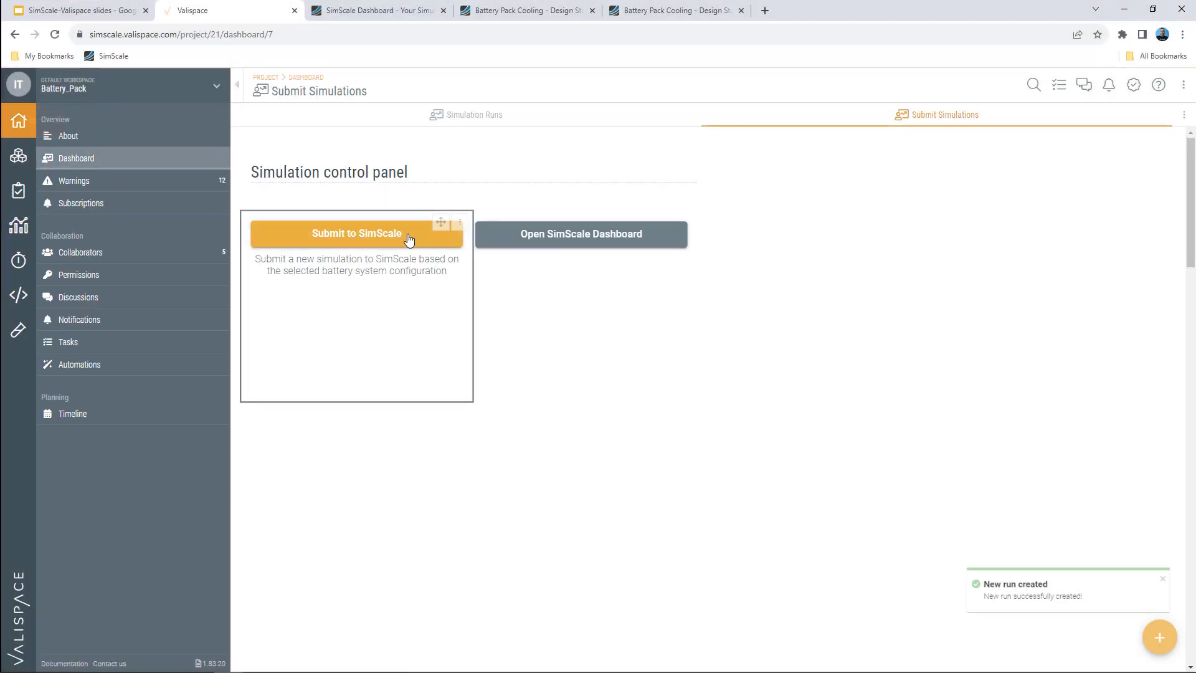
pyautogui.click(377, 10)
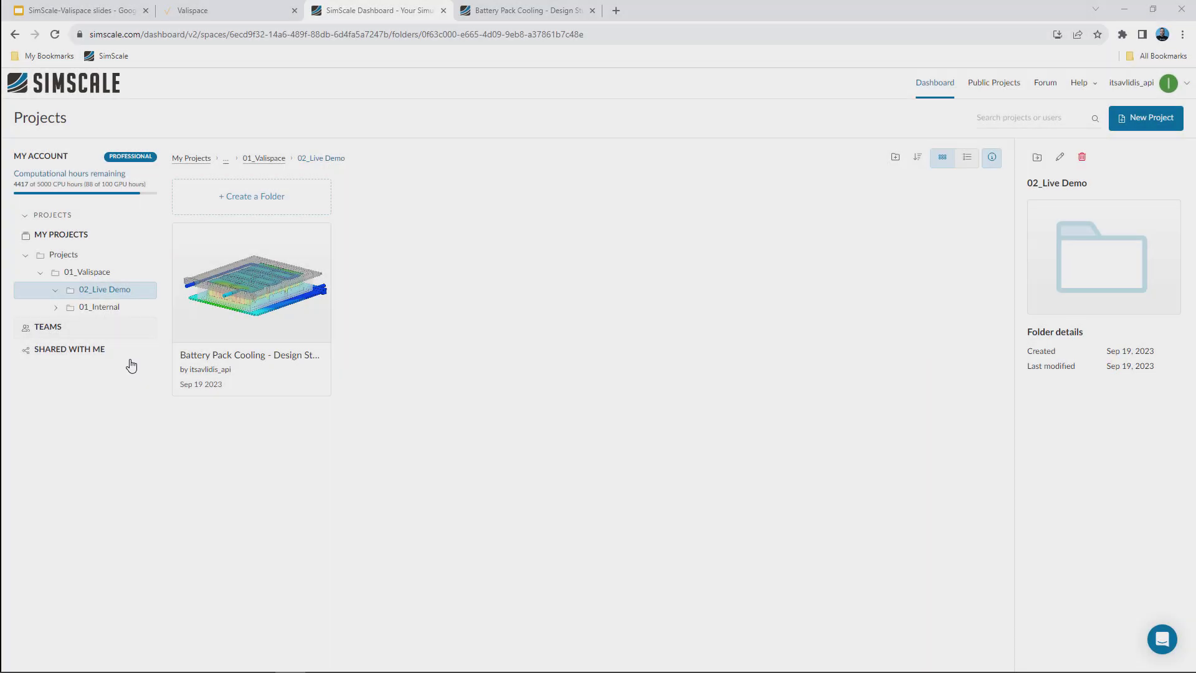
pyautogui.moveTo(278, 298)
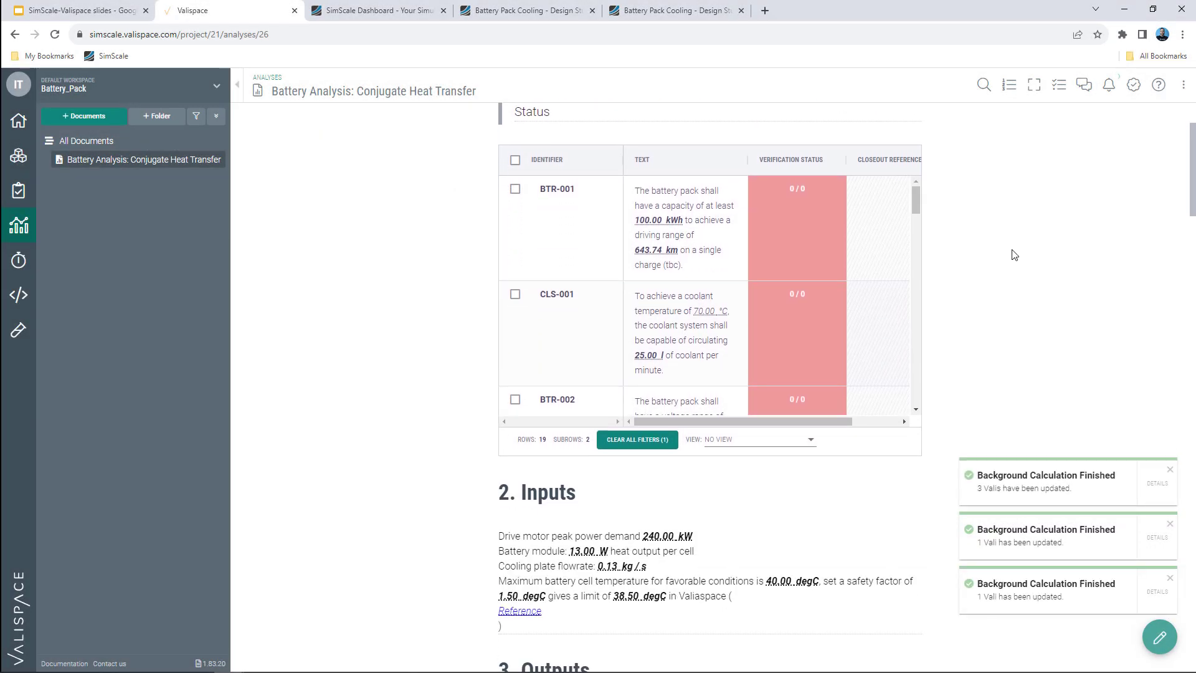
# Review the Battery Analysis report's Inputs and Outputs, then go to the project's scripts.
pyautogui.scroll(-3)
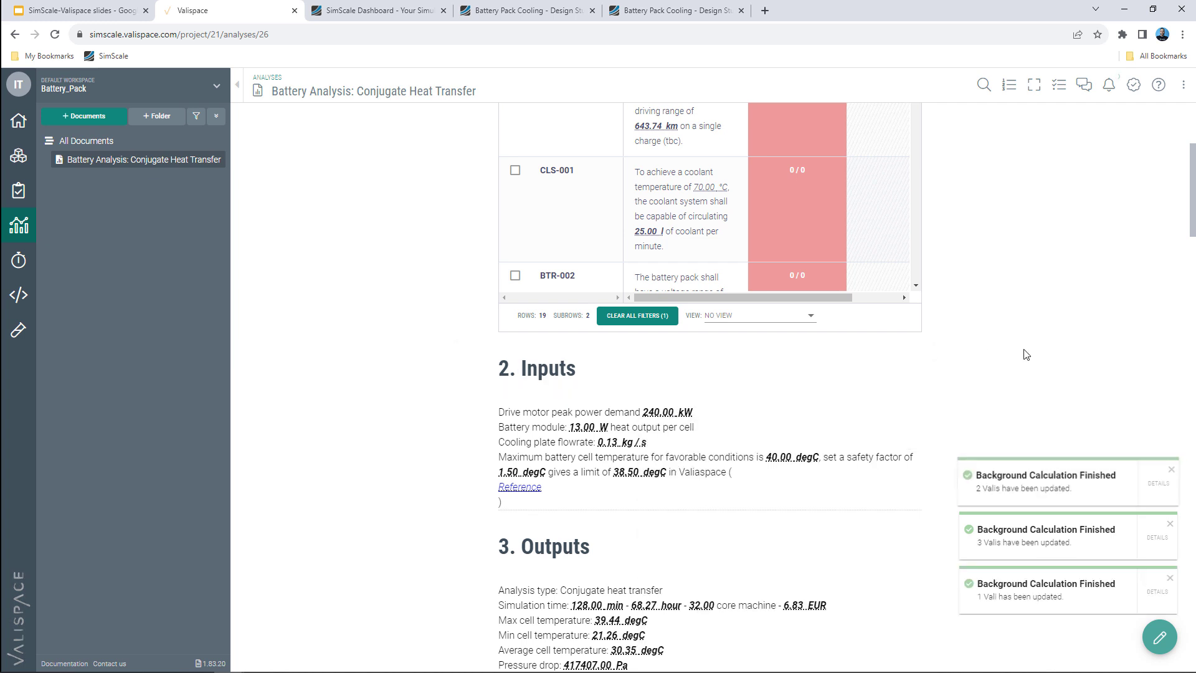
pyautogui.scroll(-3)
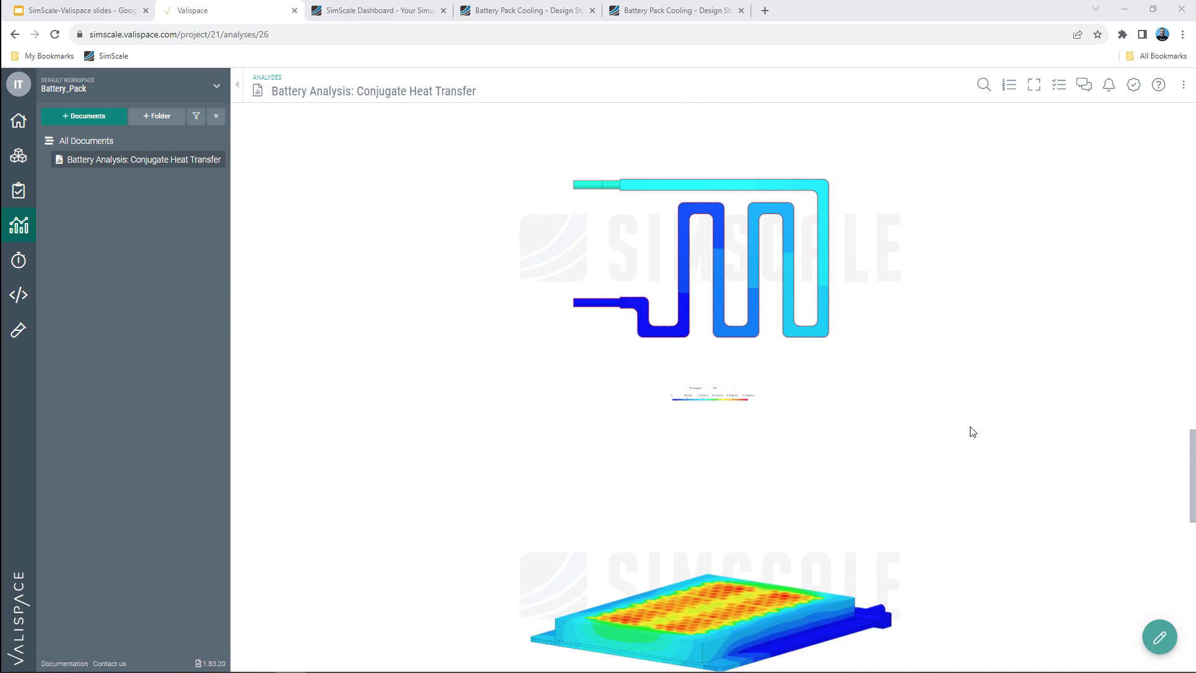
pyautogui.click(17, 294)
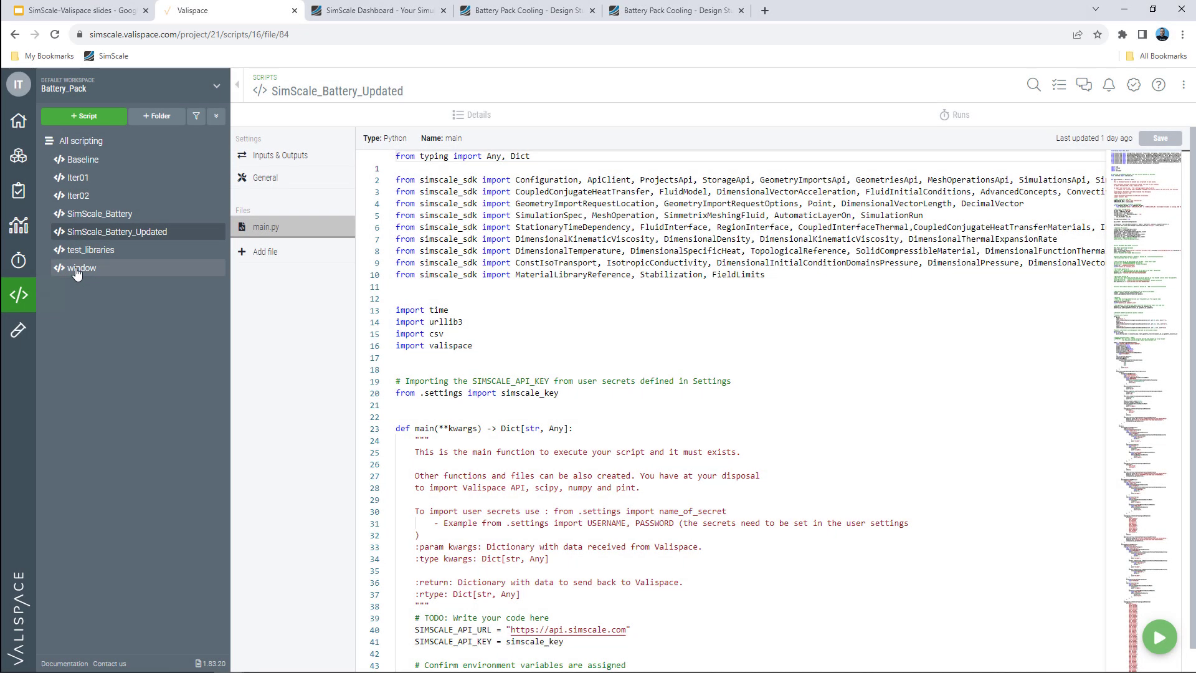
pyautogui.click(116, 232)
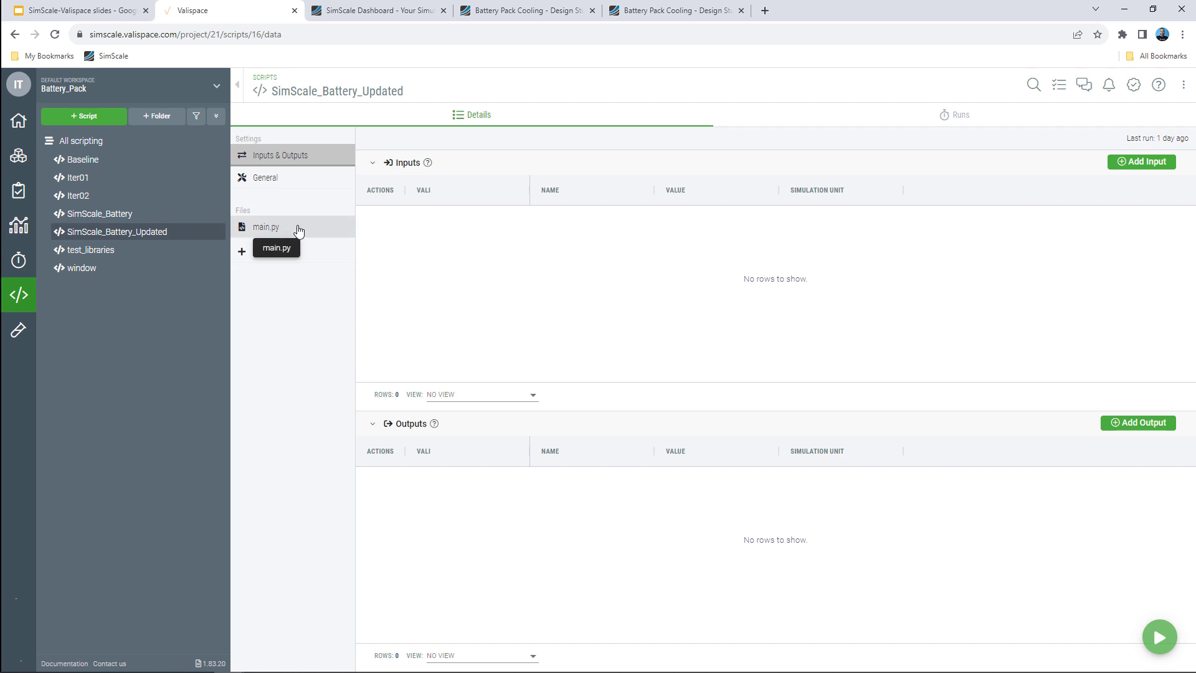
pyautogui.click(266, 226)
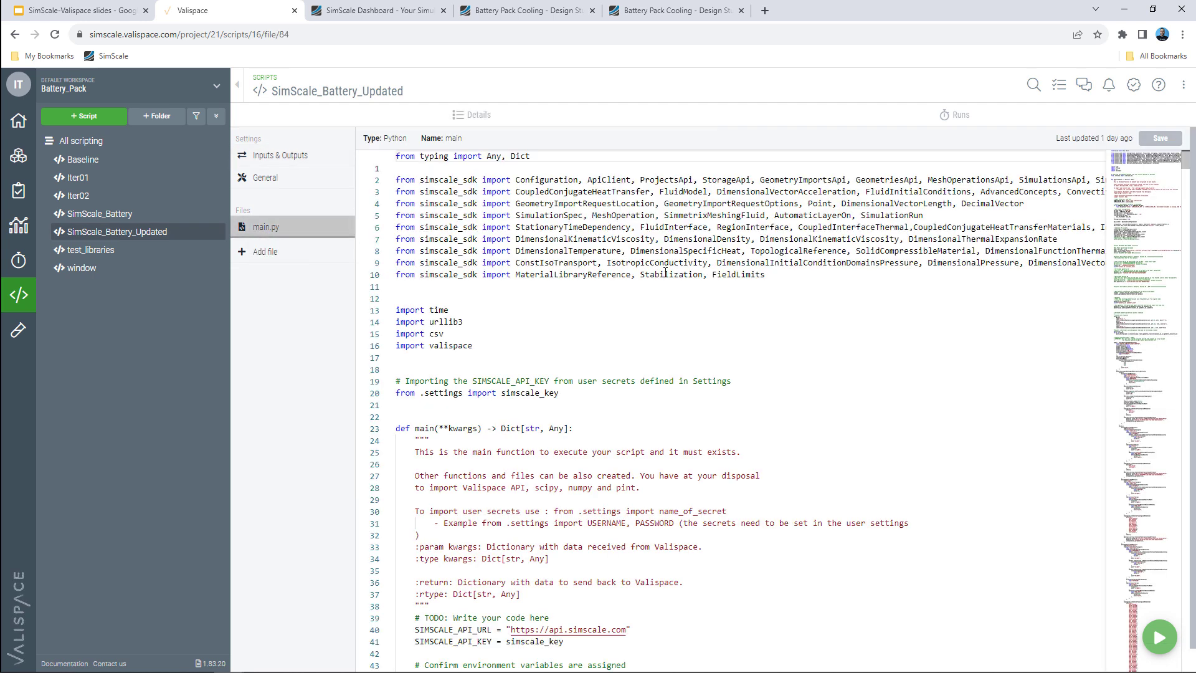